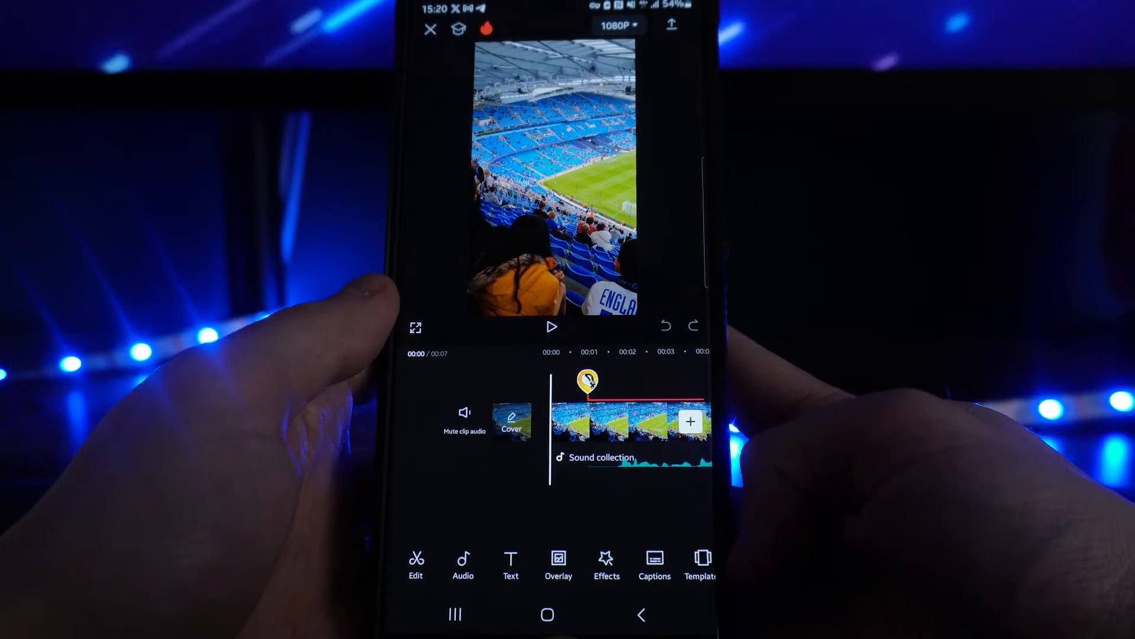
Open Audio options and start the Custom voice feature to show its introduction.
click(463, 565)
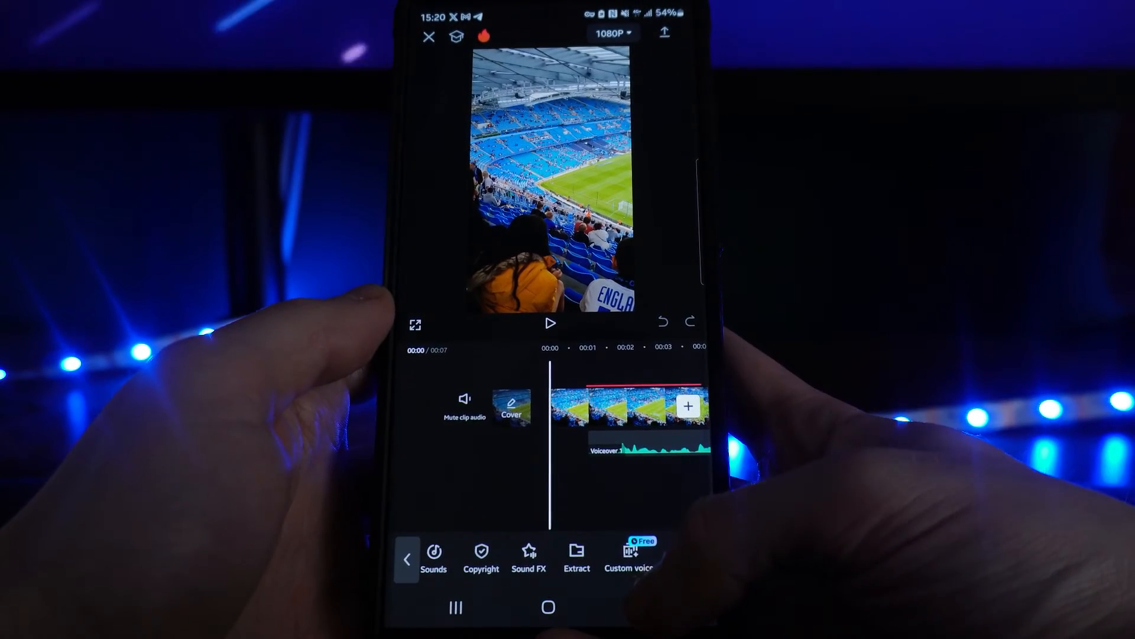
click(631, 558)
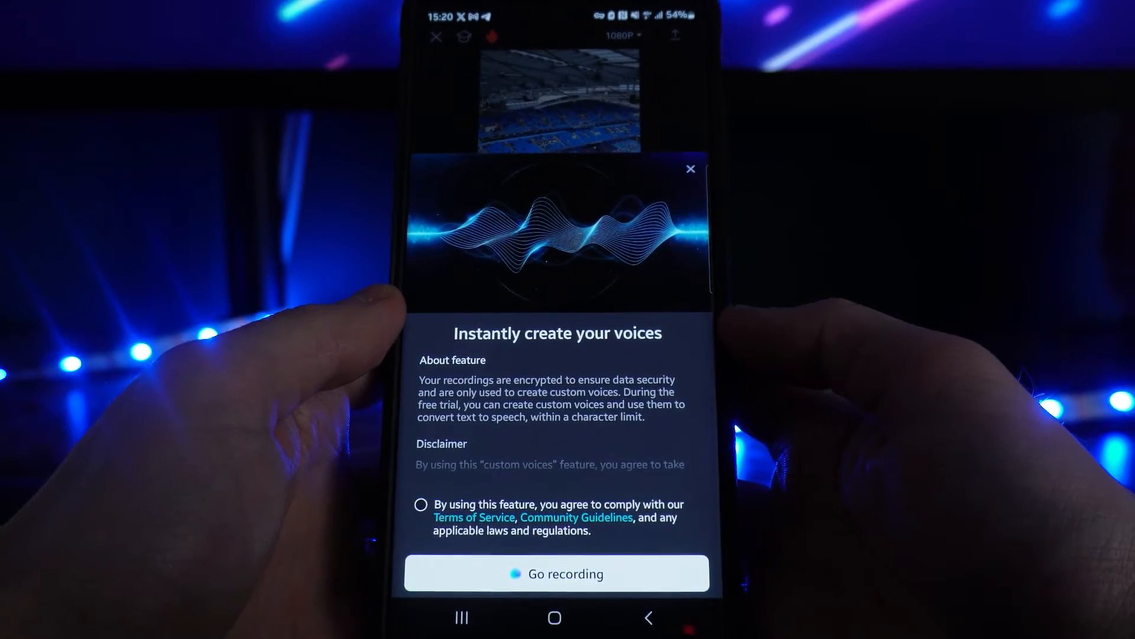
Record yourself reading the sample passage, then stop so CapCut begins building the voice.
click(419, 504)
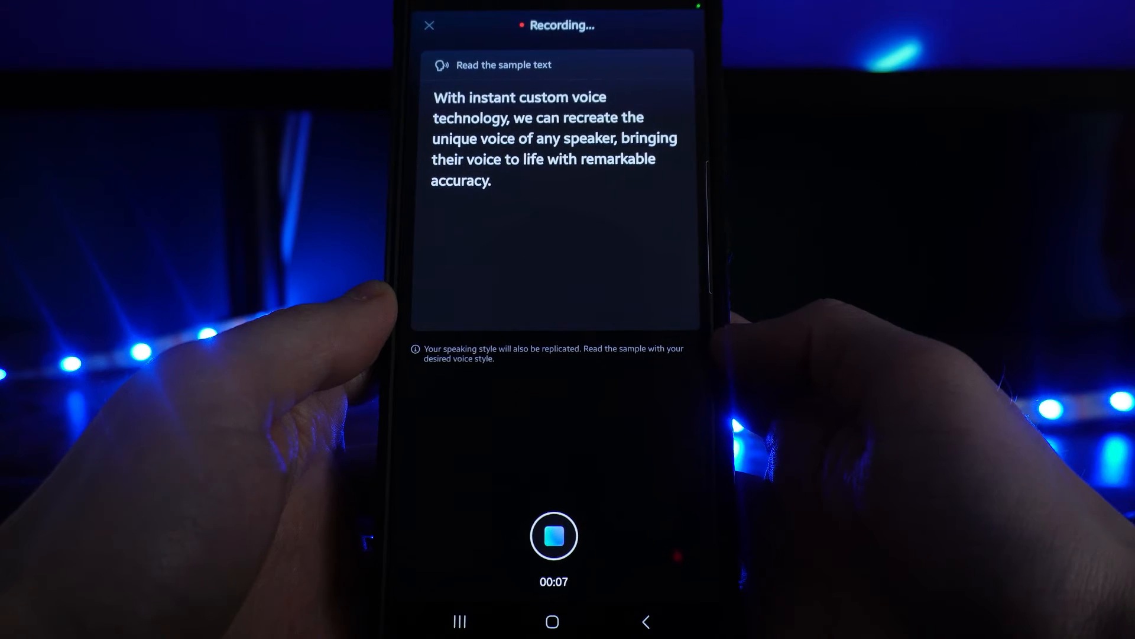
click(554, 535)
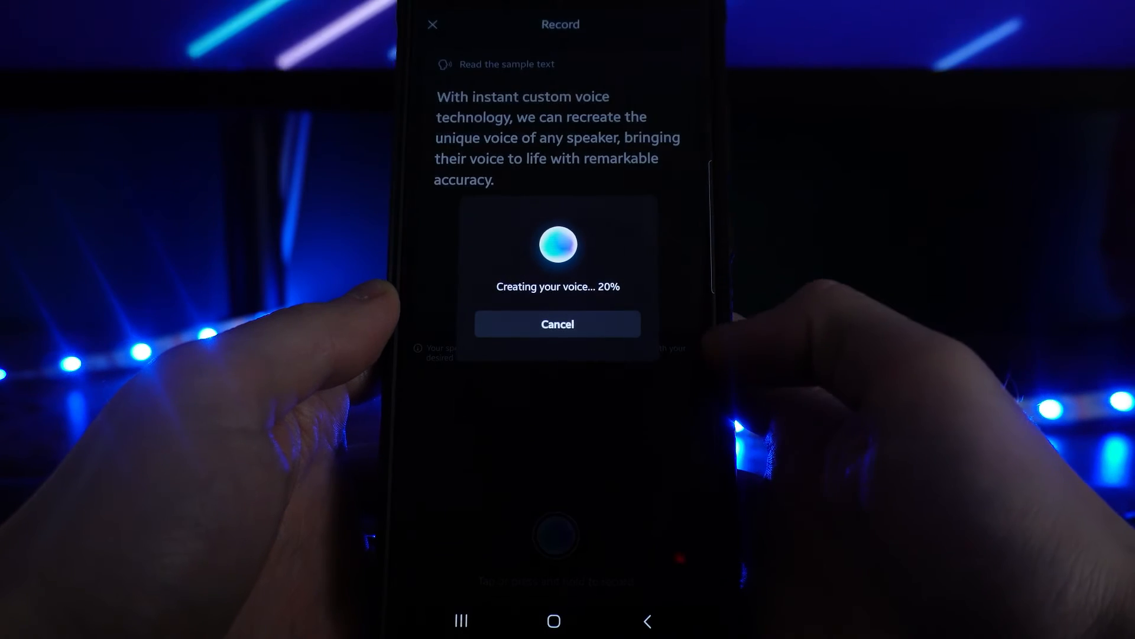